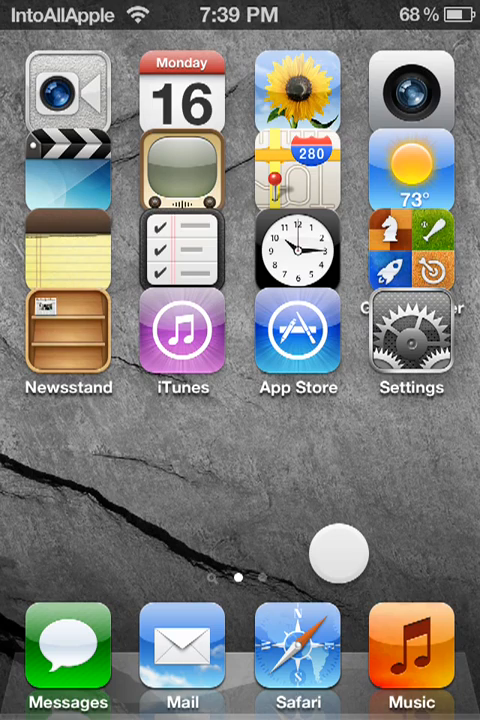
# Step: Swipe through home screen pages to preview the dock, then launch Settings
pyautogui.hscroll(-3)
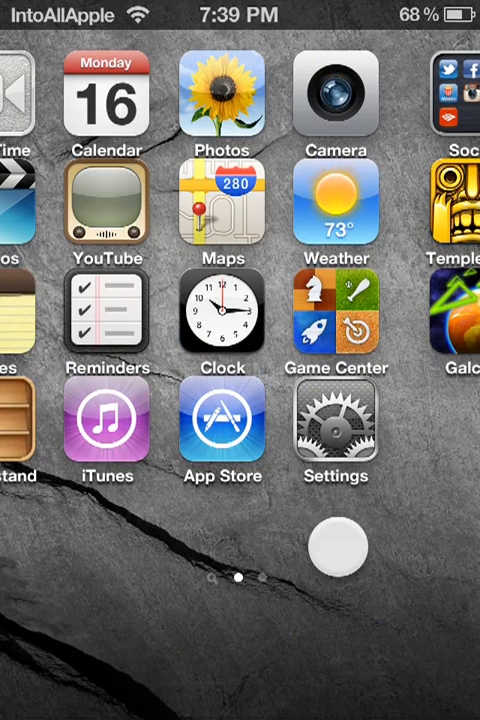
pyautogui.hscroll(-3)
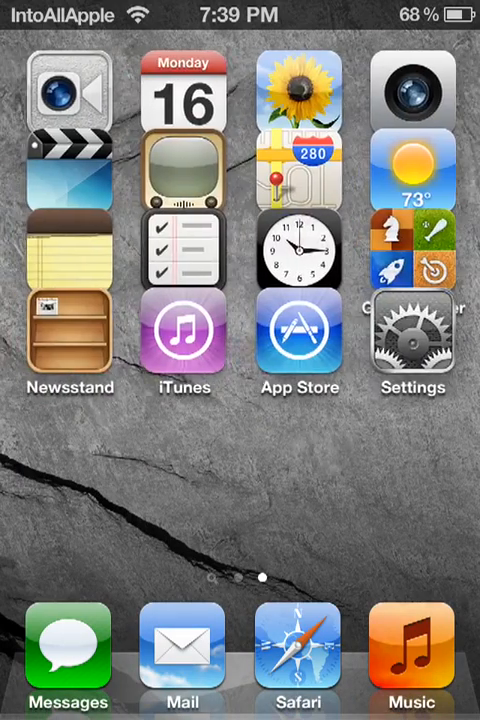
pyautogui.click(413, 334)
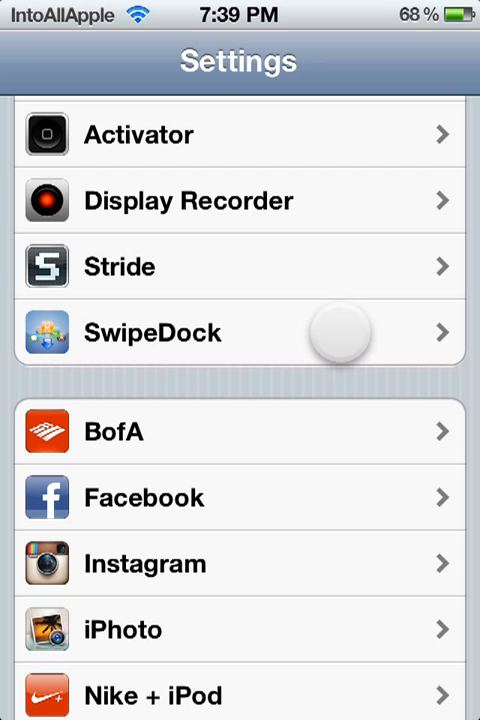
# Step: In SwipeDock's preferences, set the dock animation to Translate Left
pyautogui.click(152, 332)
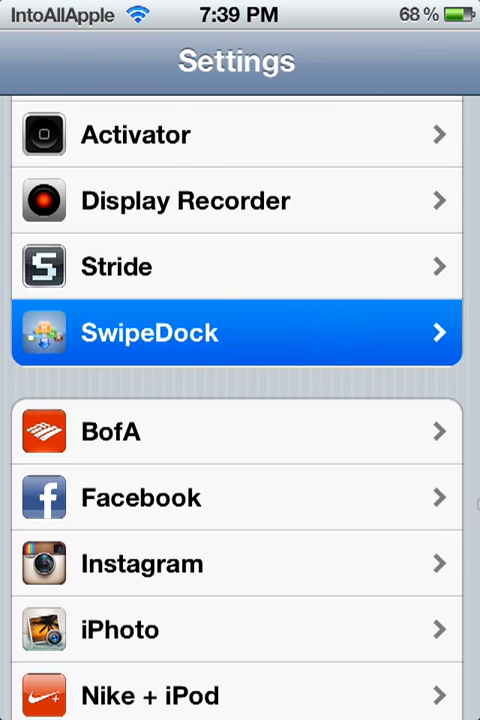
pyautogui.click(236, 332)
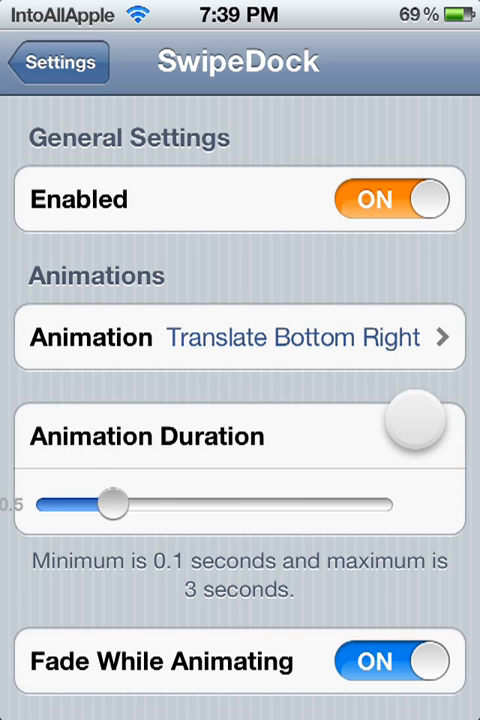
pyautogui.scroll(3)
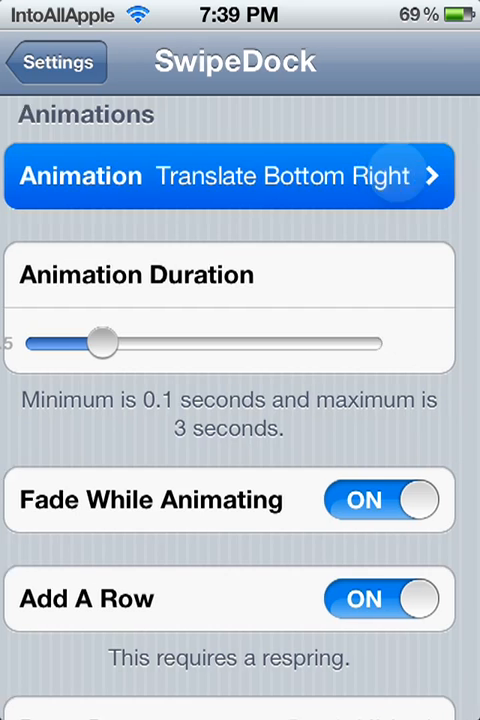
pyautogui.click(230, 176)
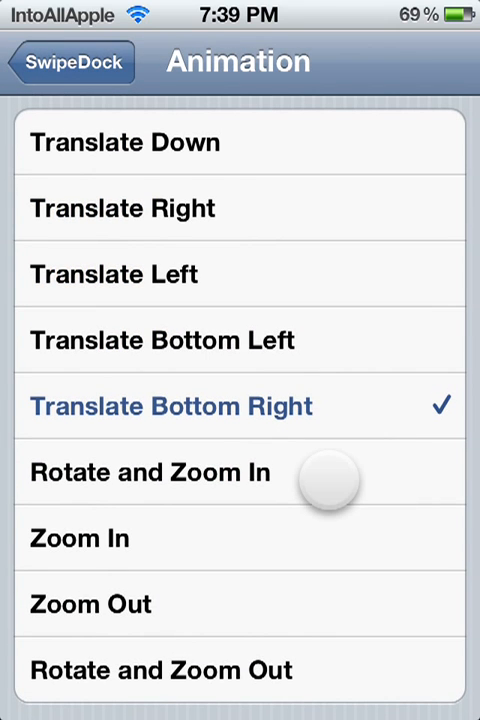
pyautogui.click(150, 472)
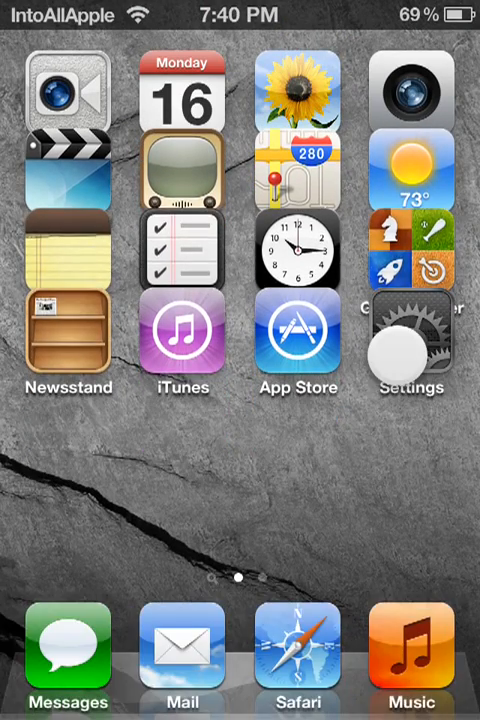
# Step: Reopen SwipeDock and drag Animation Duration to about 2.8 seconds, testing on the home screen
pyautogui.click(411, 340)
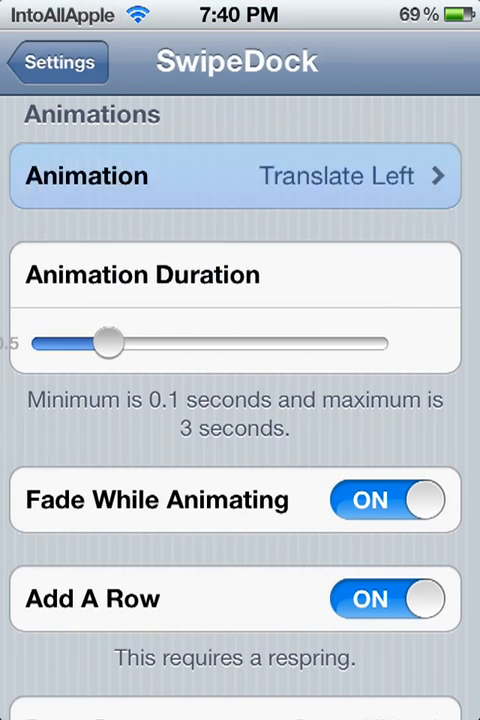
pyautogui.scroll(3)
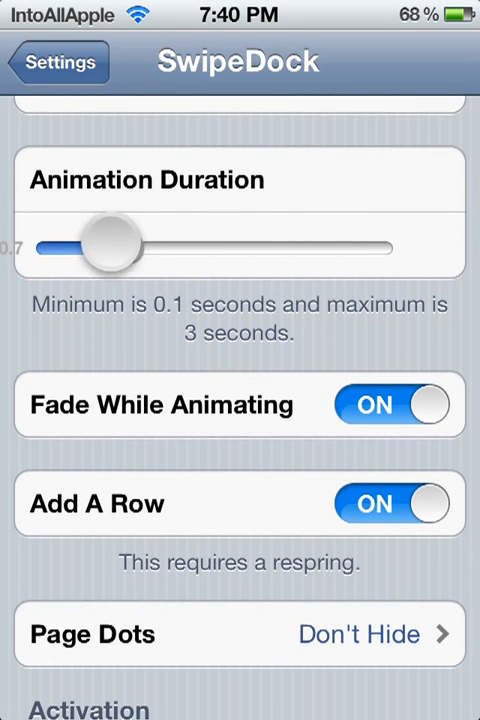
pyautogui.moveTo(110, 247); pyautogui.dragTo(370, 247)
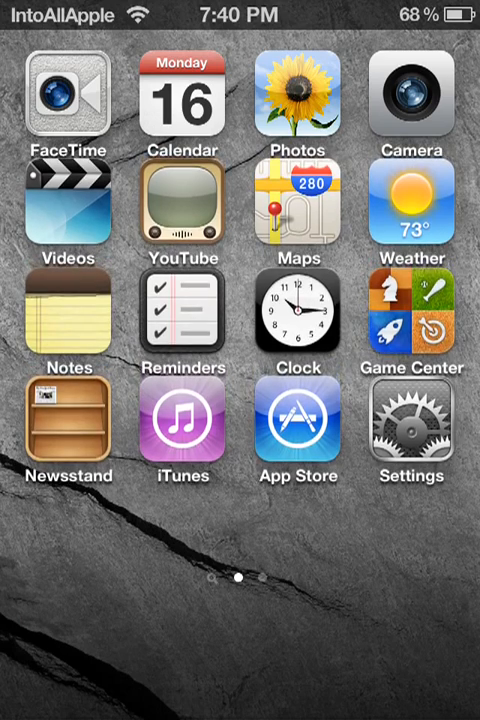
pyautogui.click(413, 430)
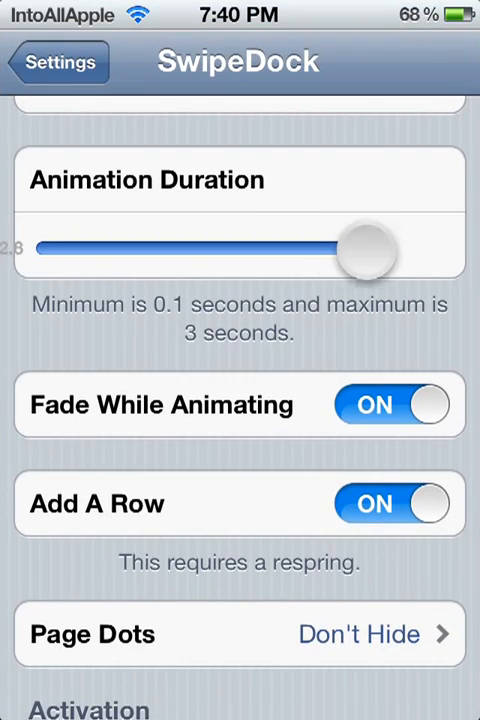
pyautogui.moveTo(370, 248); pyautogui.dragTo(105, 248)
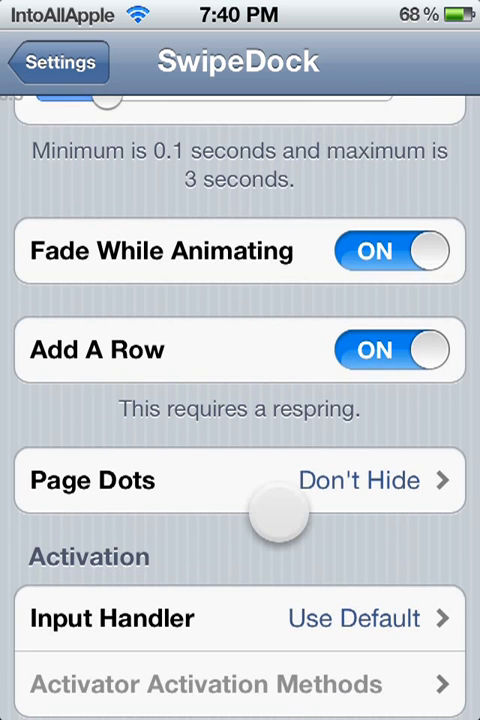
pyautogui.scroll(3)
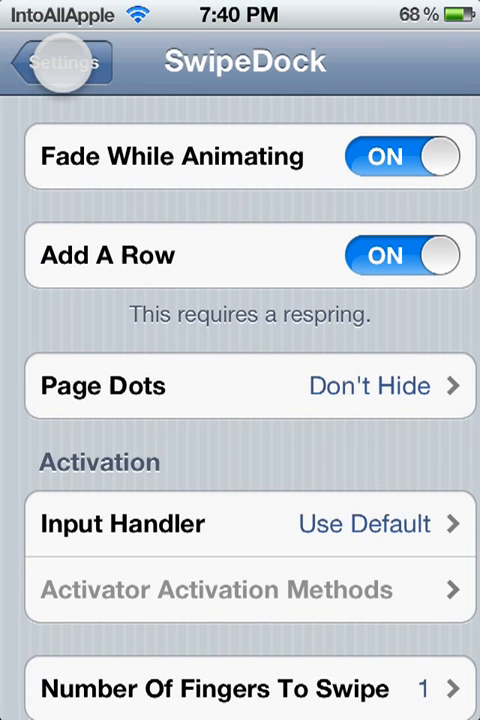
# Step: Go home and reopen Settings to SwipeDock, with Fade While Animating turned off
pyautogui.click(58, 61)
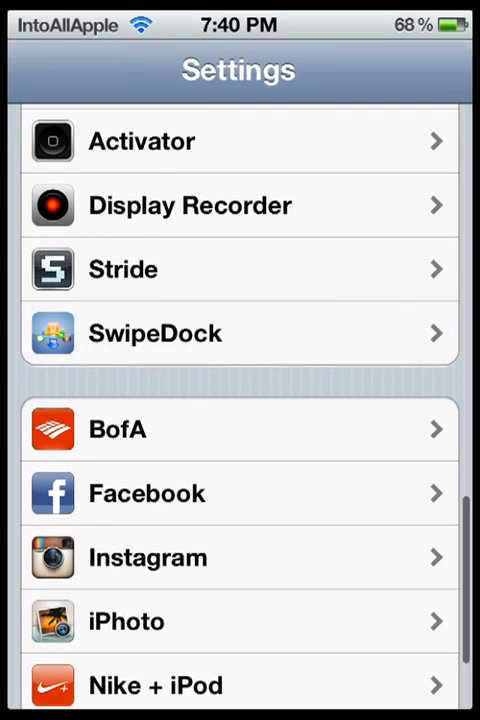
pyautogui.press('home')
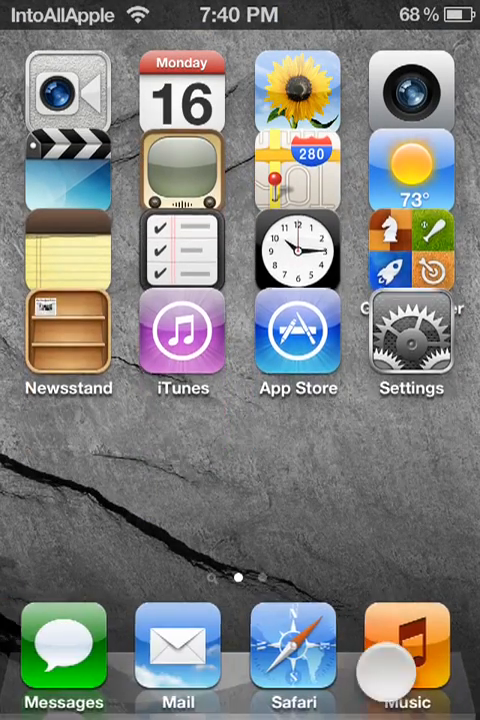
pyautogui.click(411, 330)
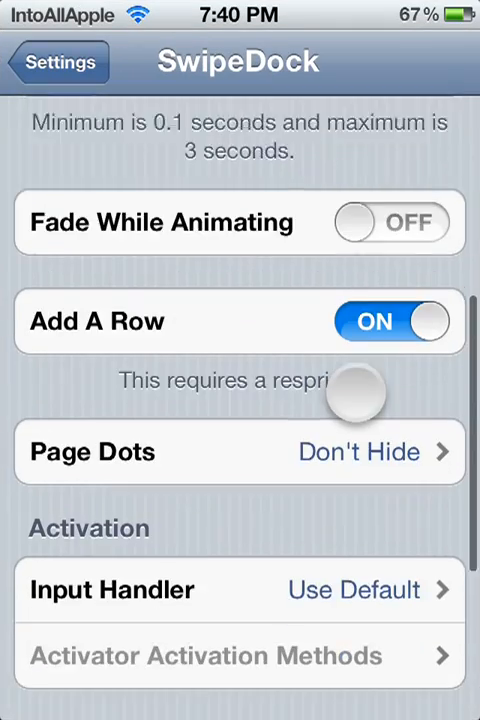
# Step: Scroll SwipeDock's activation preferences and swipe home screen pages to check the dock
pyautogui.scroll(-3)
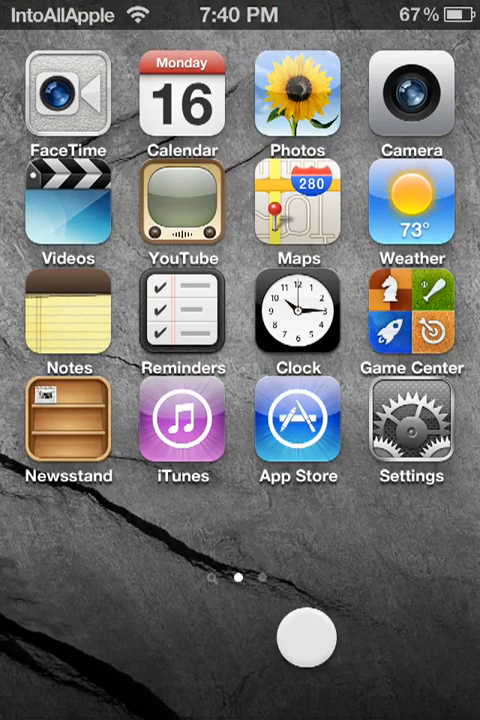
pyautogui.hscroll(3)
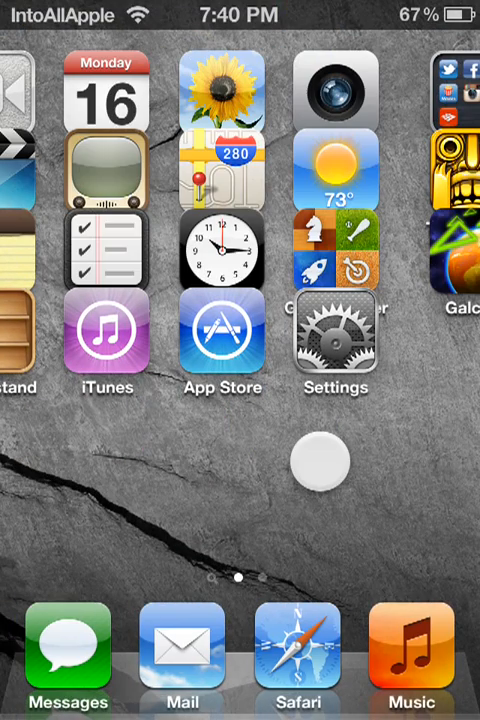
pyautogui.hscroll(-3)
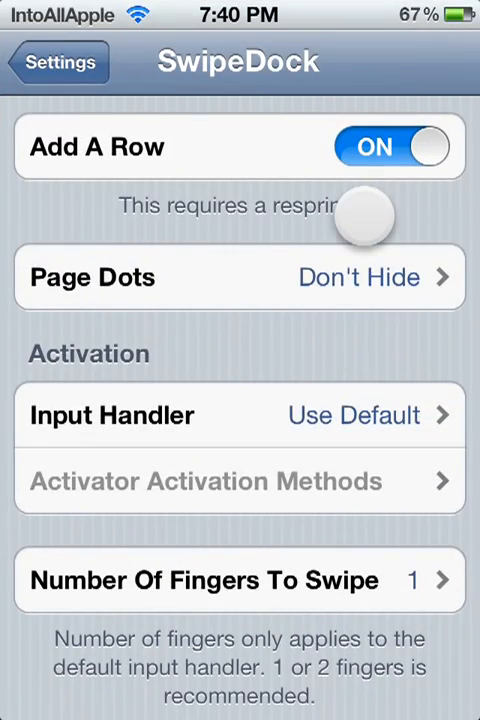
pyautogui.scroll(-3)
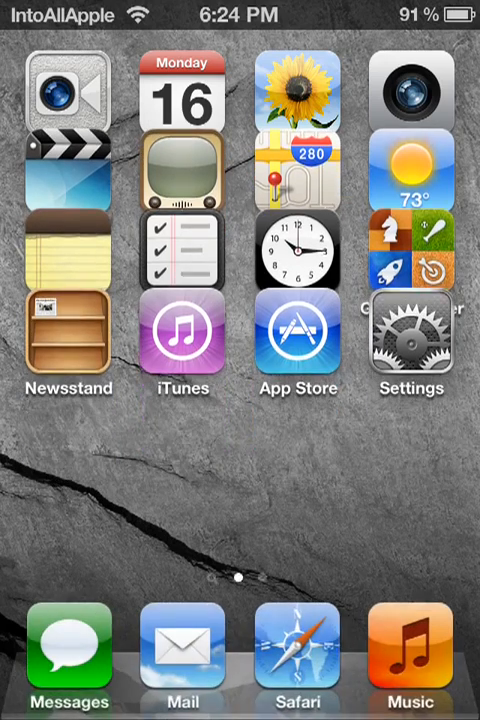
# Step: Reopen SwipeDock and set Page Dots to Move With Dock
pyautogui.click(411, 340)
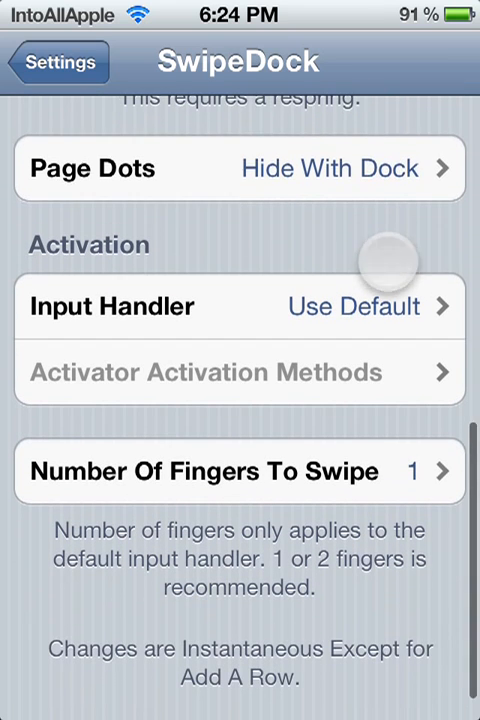
pyautogui.click(240, 168)
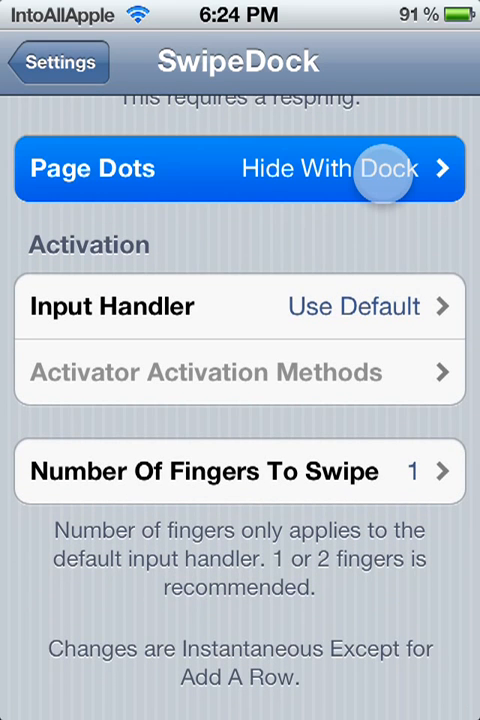
pyautogui.click(240, 168)
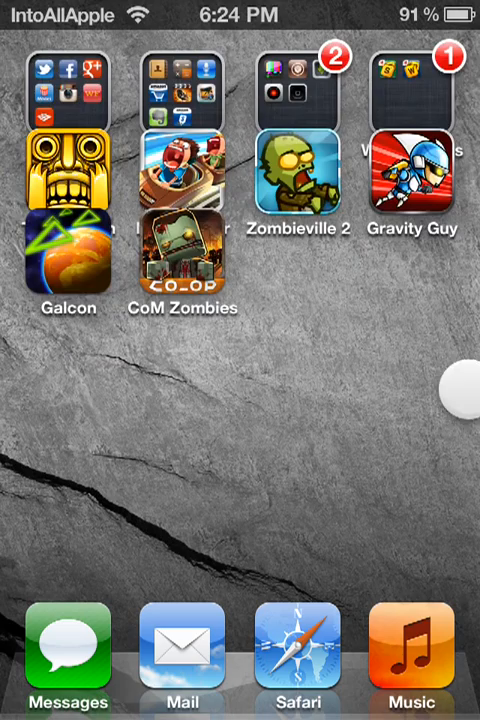
# Step: Browse SwipeDock's activation settings and open Input Handler, keeping Use Default selected
pyautogui.moveTo(457, 397); pyautogui.dragTo(105, 488)
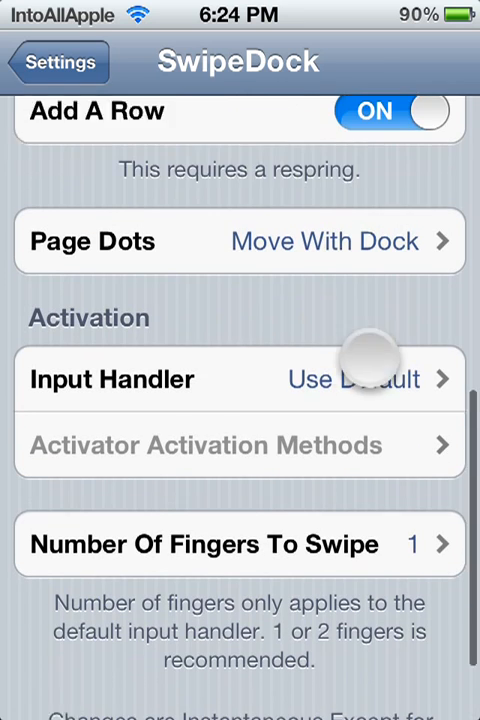
pyautogui.click(240, 378)
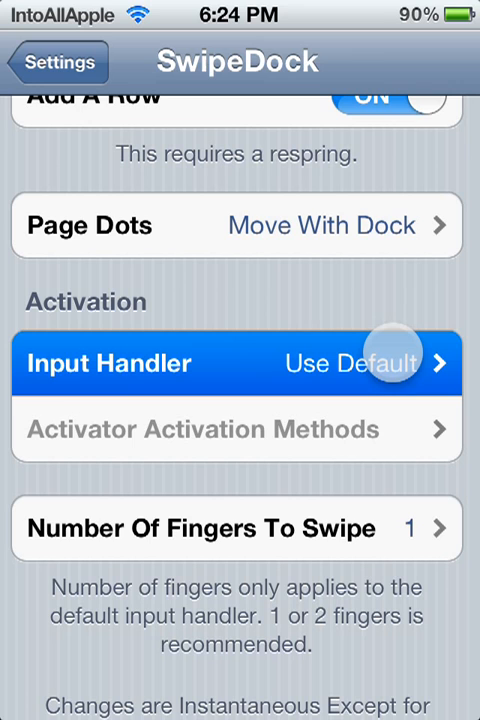
pyautogui.click(237, 363)
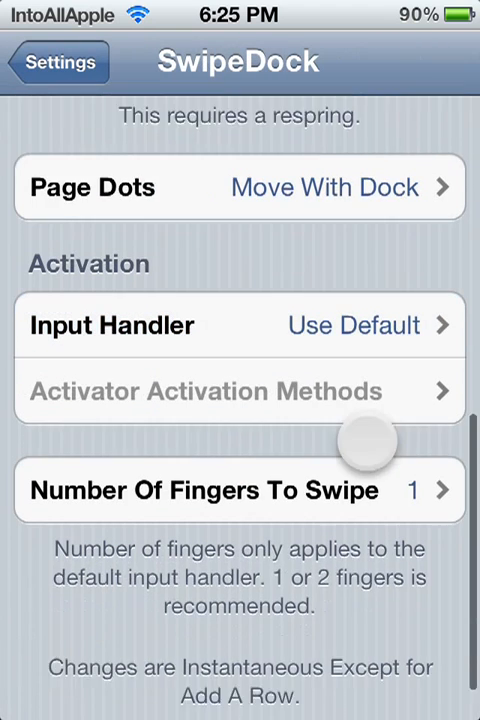
# Step: Set Number Of Fingers To Swipe to 2 and return
pyautogui.click(240, 490)
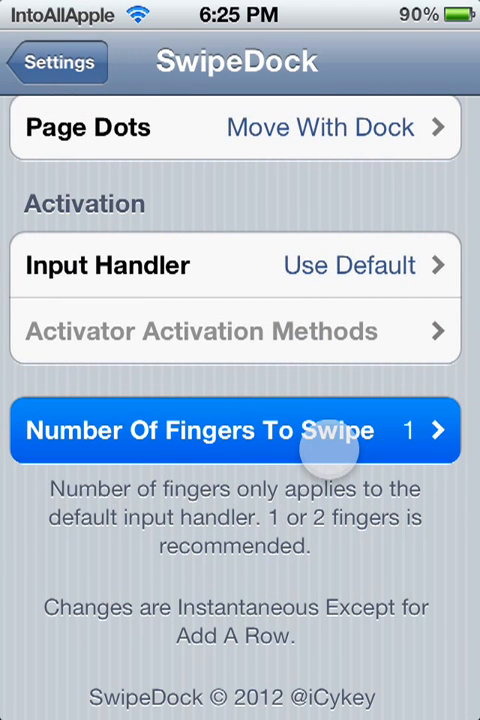
pyautogui.click(240, 430)
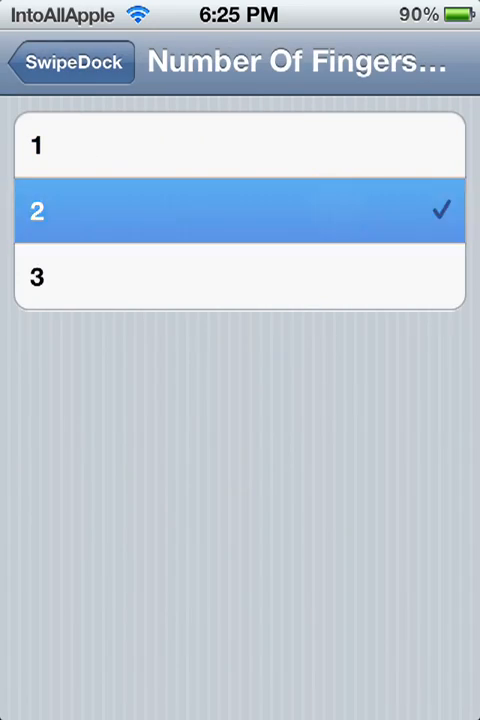
pyautogui.click(69, 61)
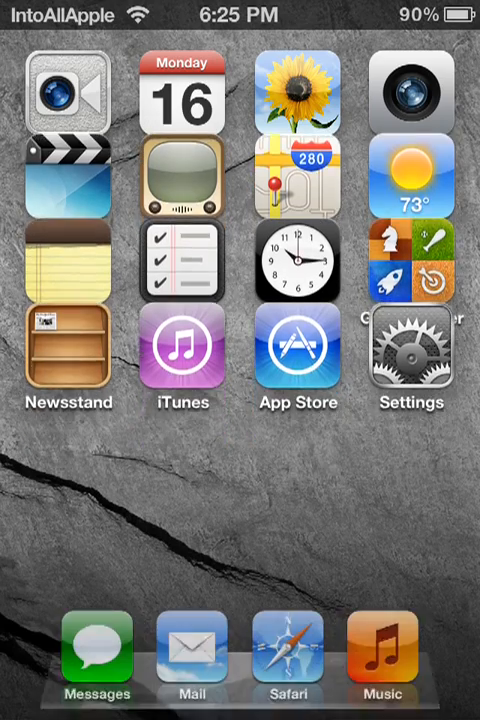
# Step: Swipe across the home screen pages to test the two-finger dock gesture
pyautogui.hscroll(-3)
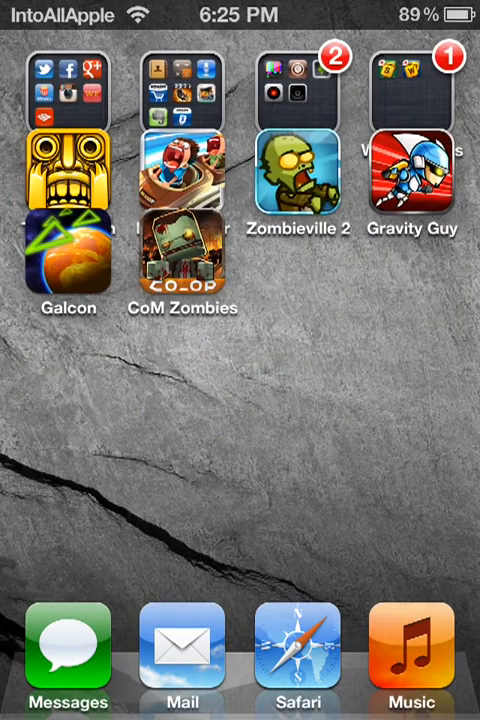
pyautogui.hscroll(-3)
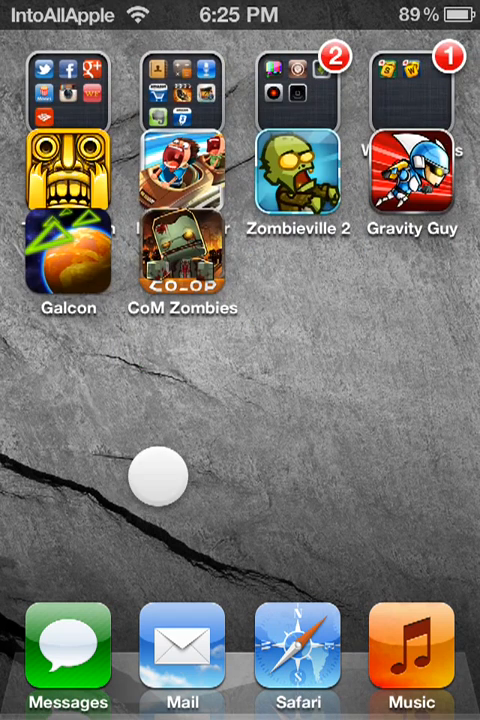
pyautogui.hscroll(-3)
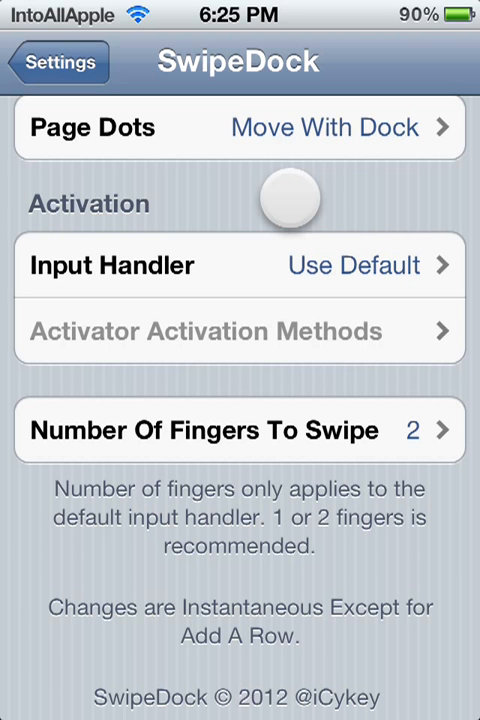
pyautogui.scroll(3)
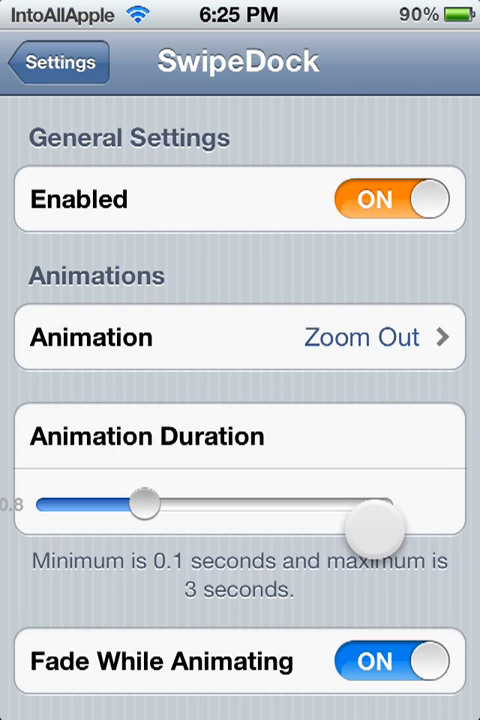
pyautogui.scroll(-3)
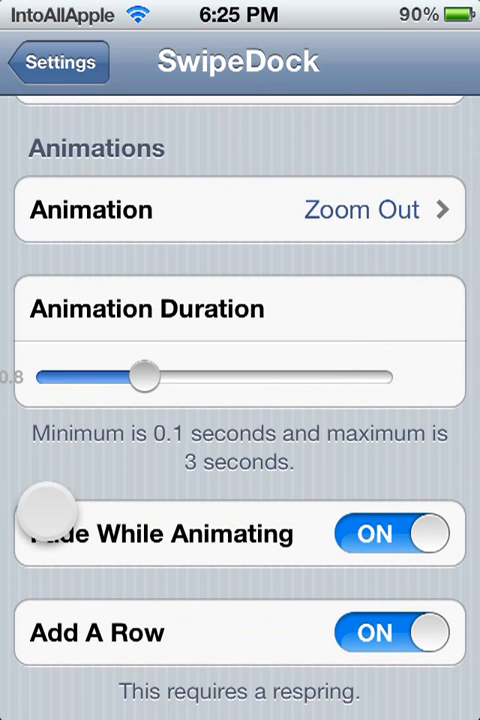